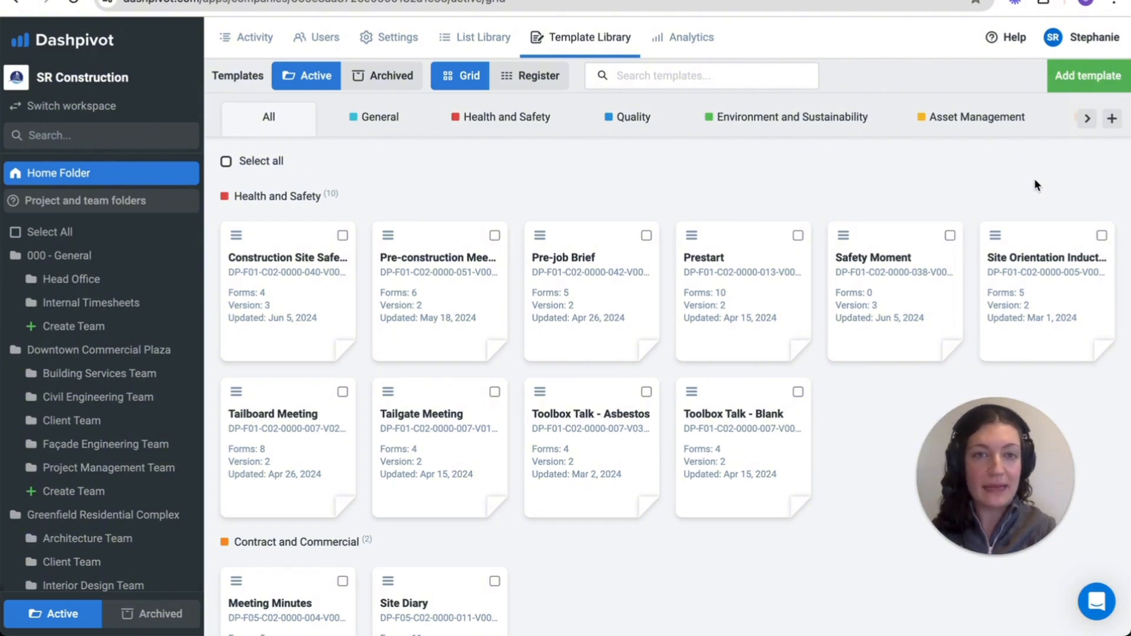
Search the public template library for 'pre-con' and preview the Pre-construction Meeting Checklist
click(1086, 75)
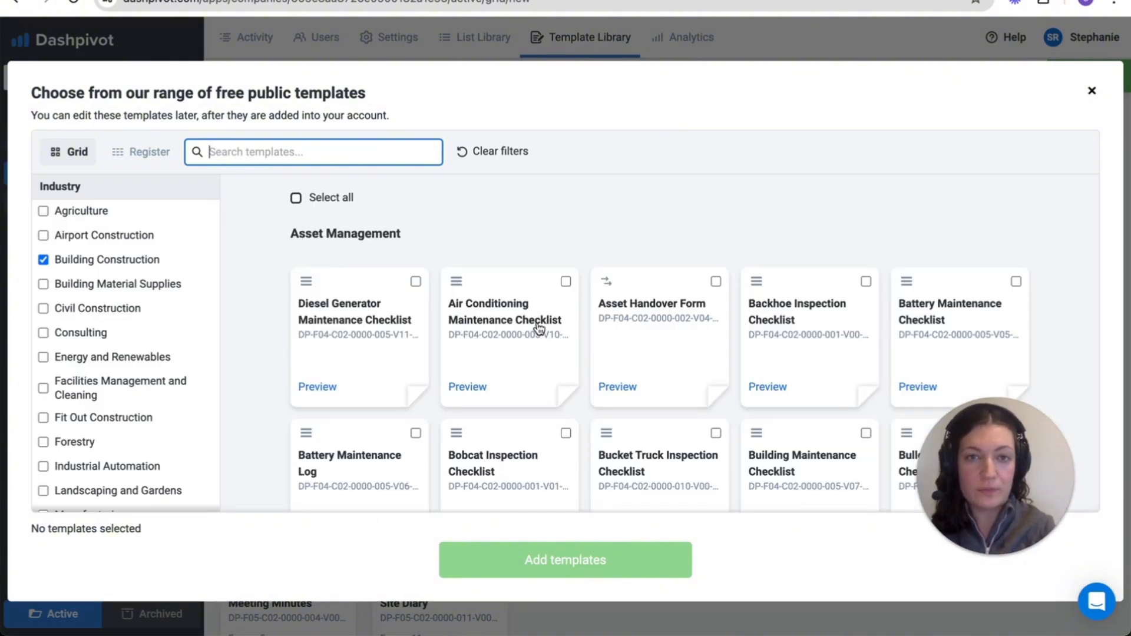
scroll(up, 3)
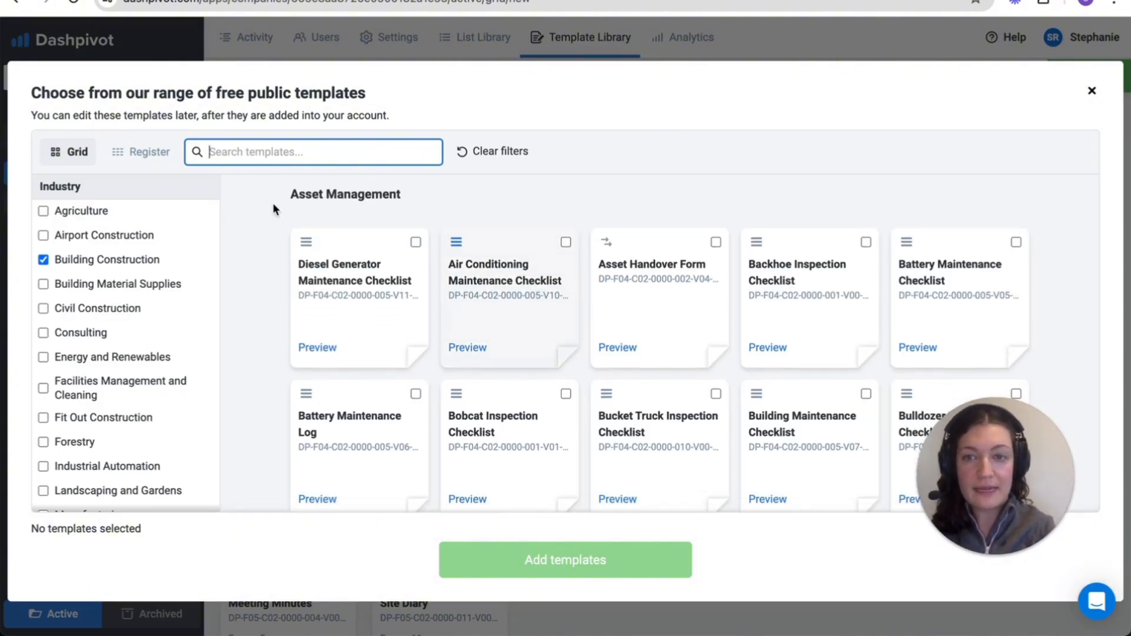
text(pre)
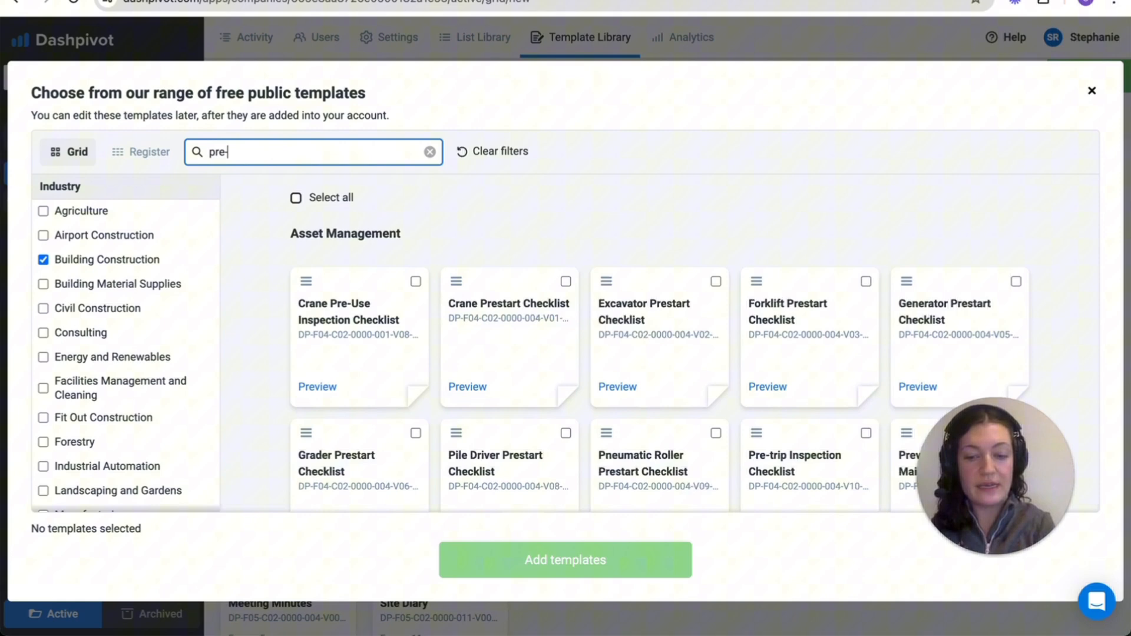
text(-con)
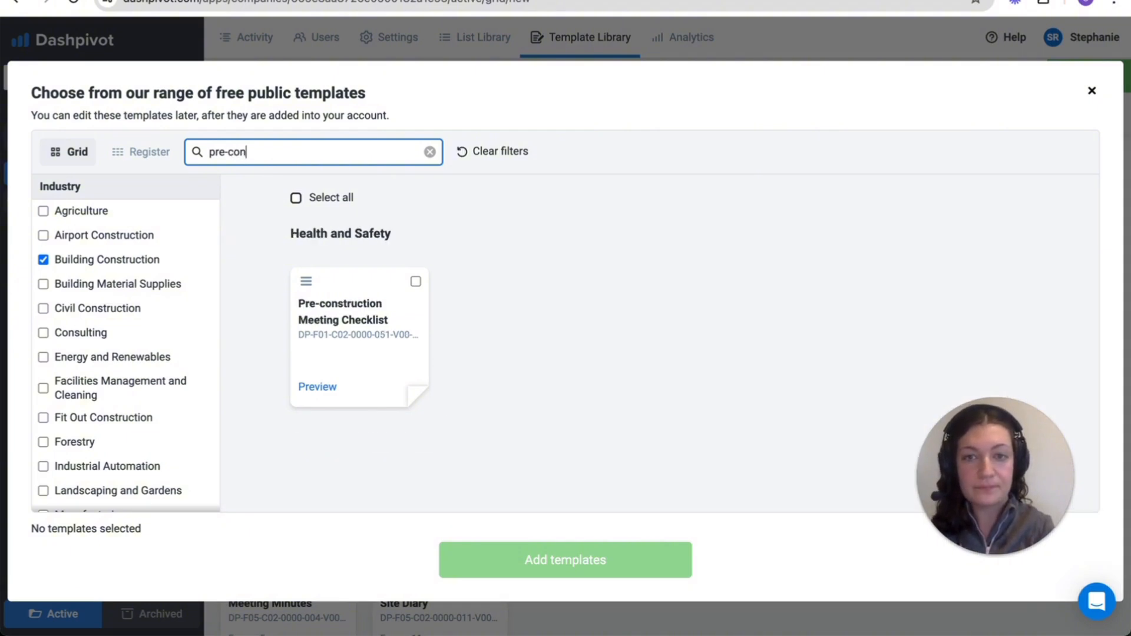
mouse_move(541, 323)
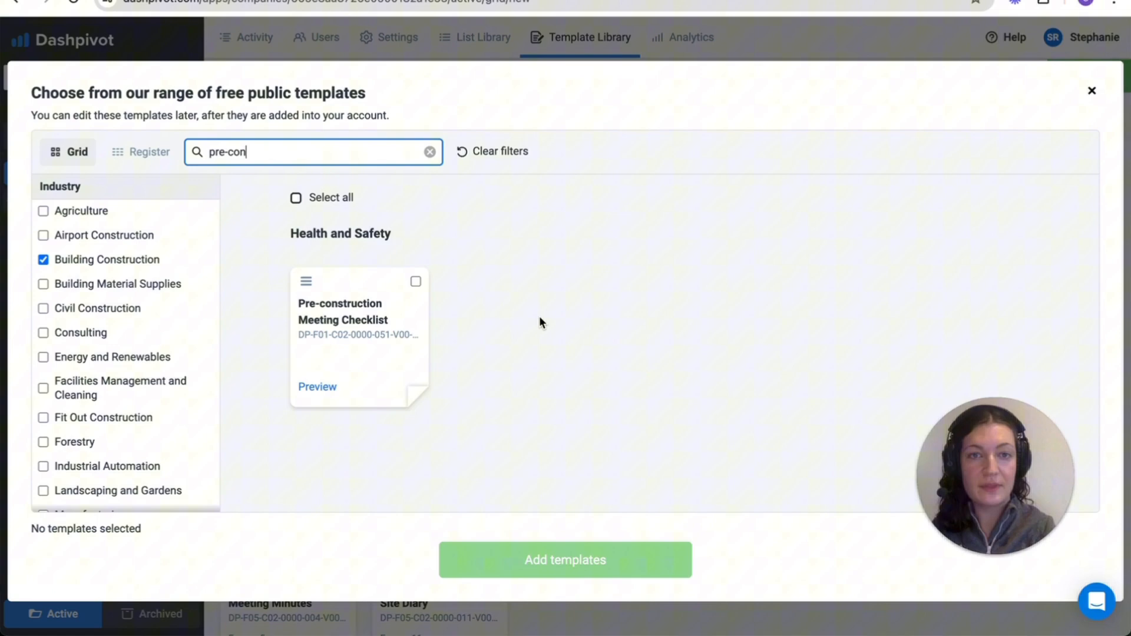
mouse_move(317, 386)
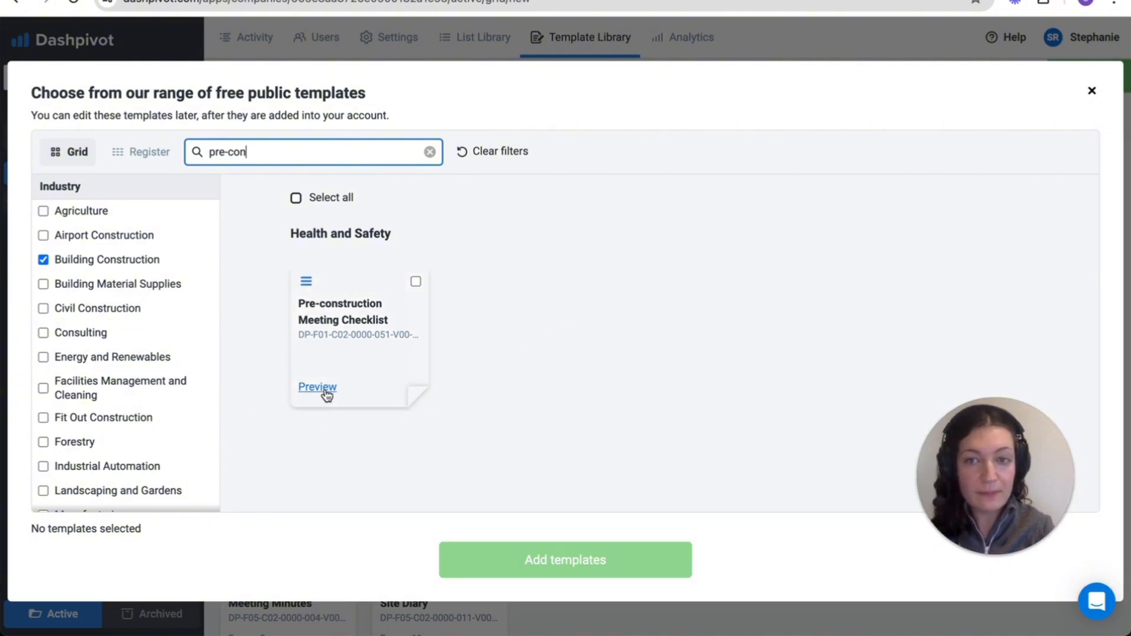
click(317, 387)
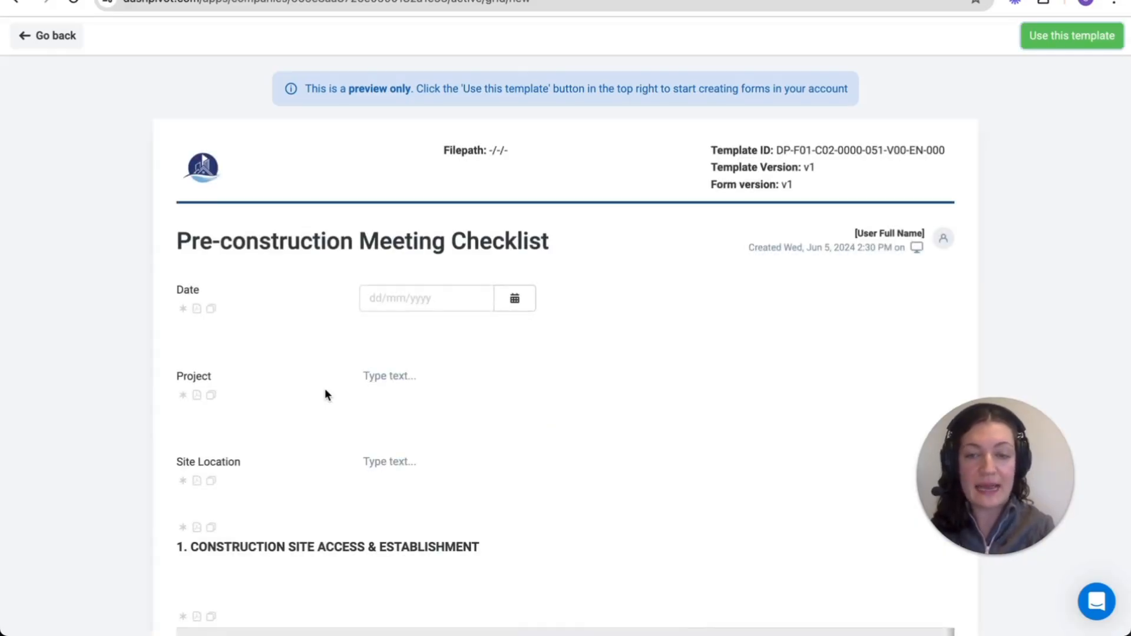
scroll(down, 3)
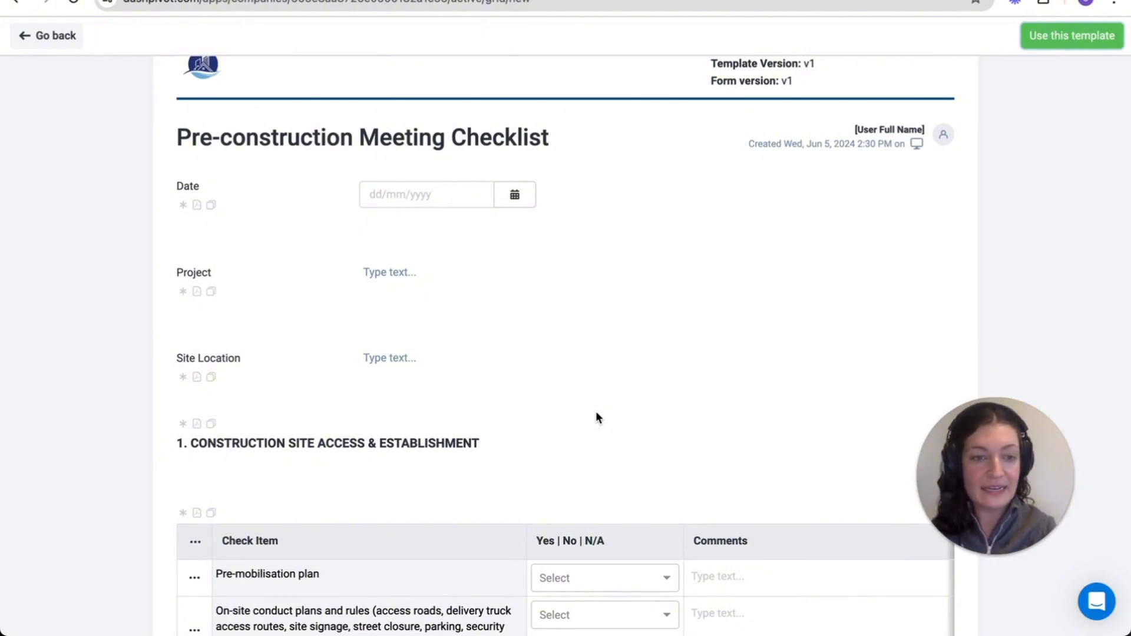
View the May 17 Highrise Tower Project checklist and scroll through its answers to the sign-on table
click(46, 36)
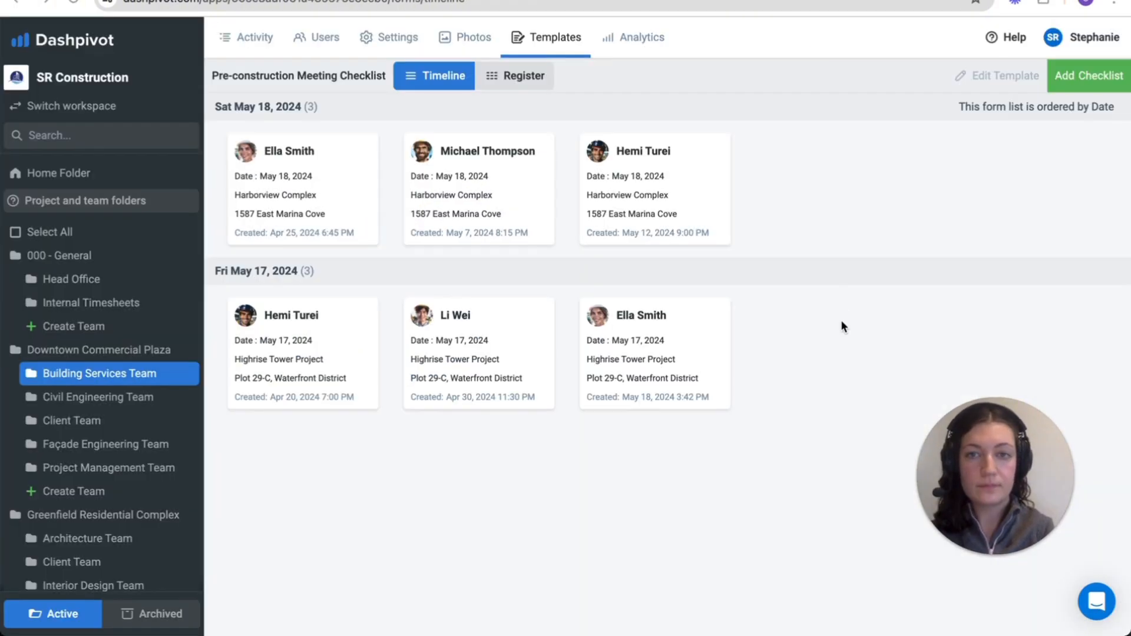
mouse_move(411, 311)
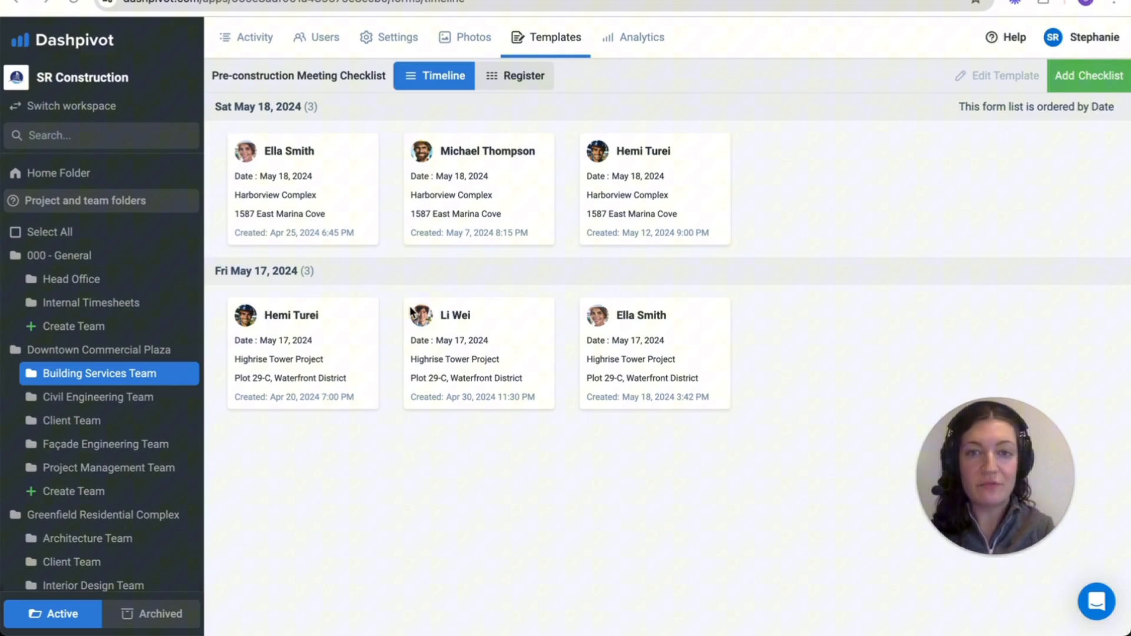
click(478, 353)
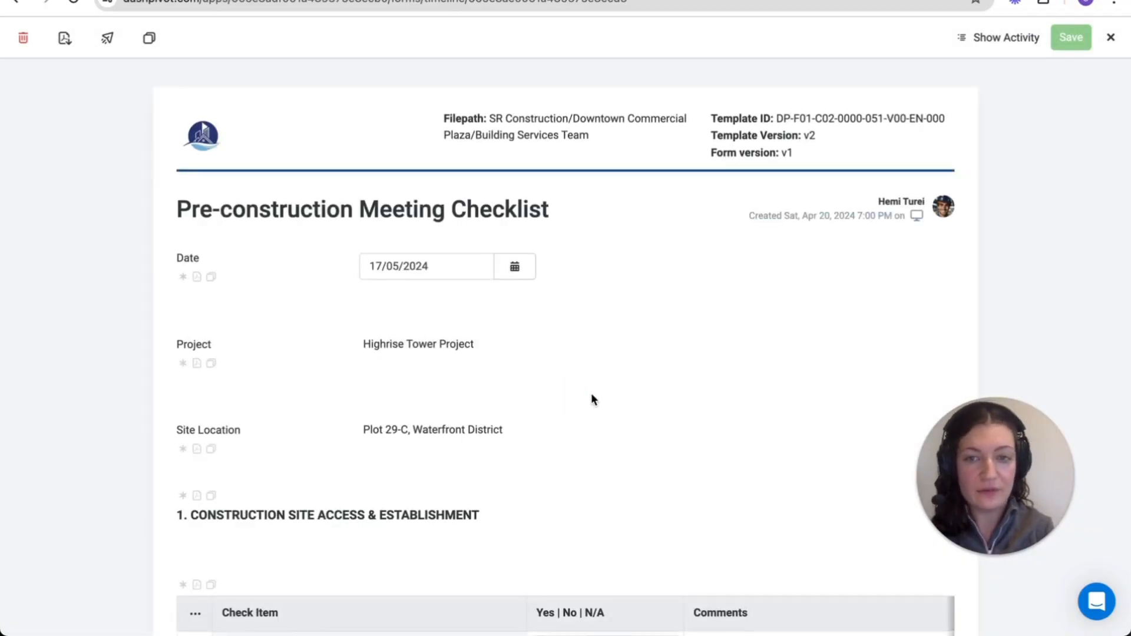
scroll(down, 3)
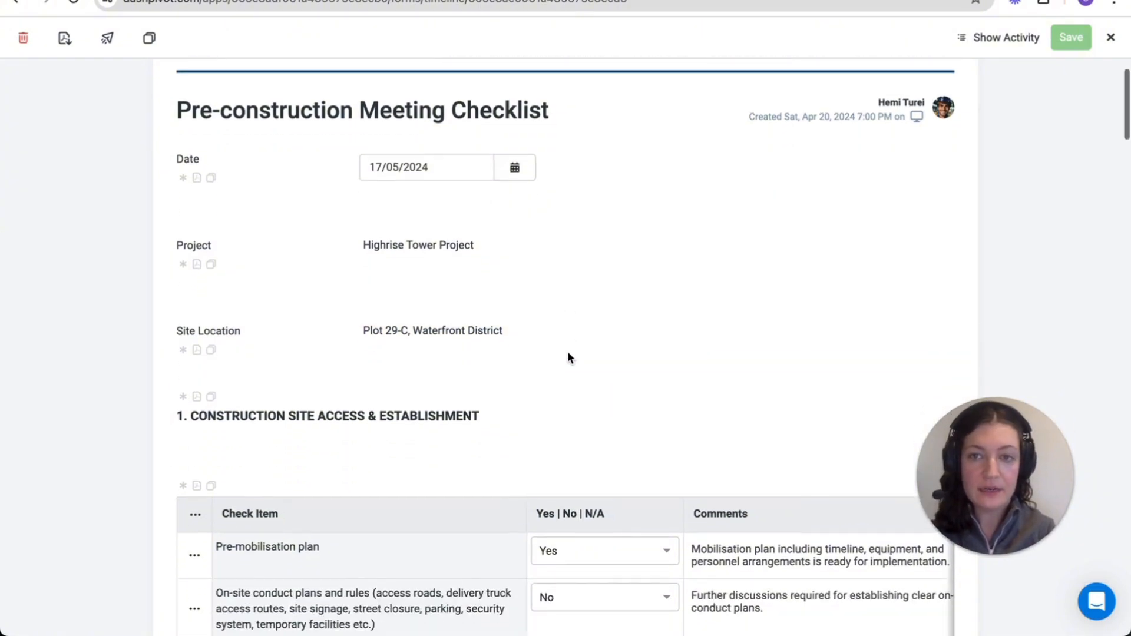
scroll(down, 3)
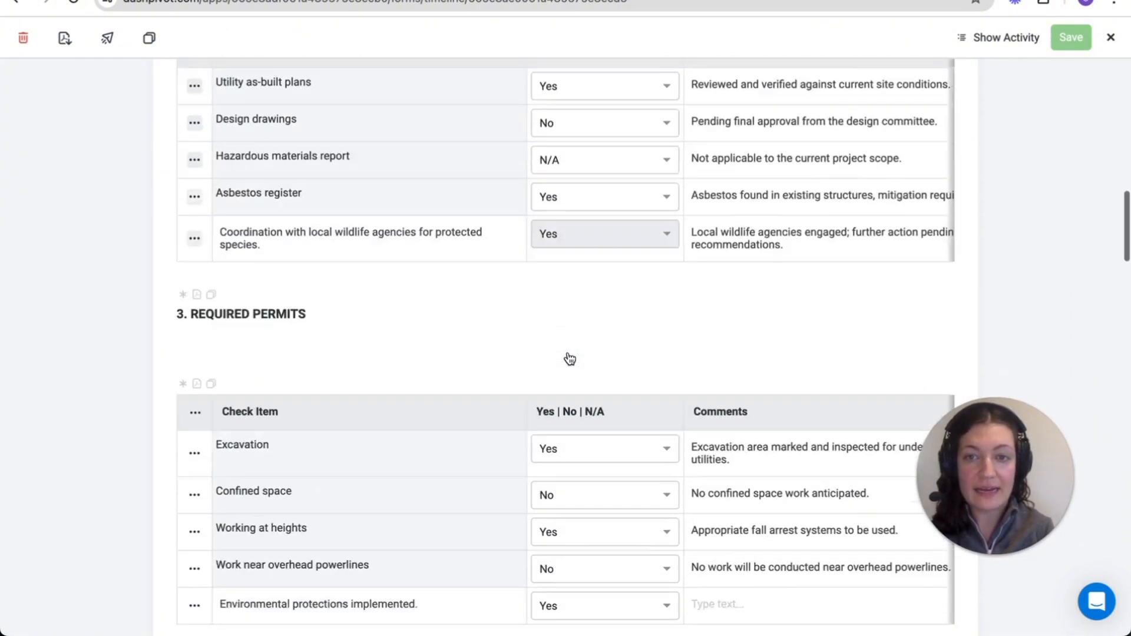
scroll(down, 3)
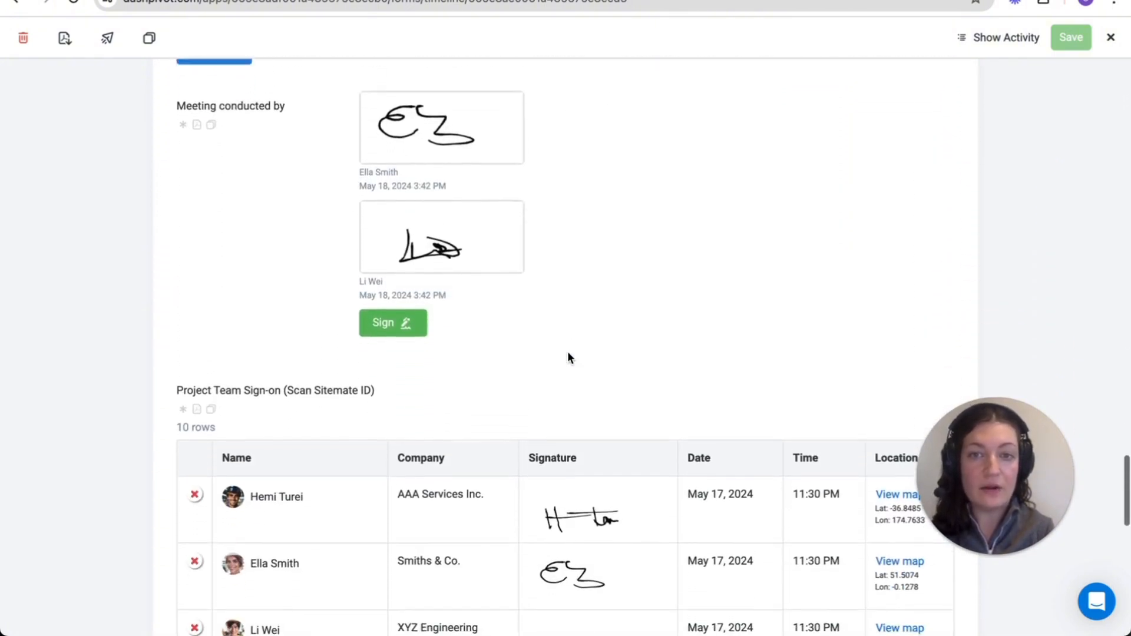
scroll(down, 3)
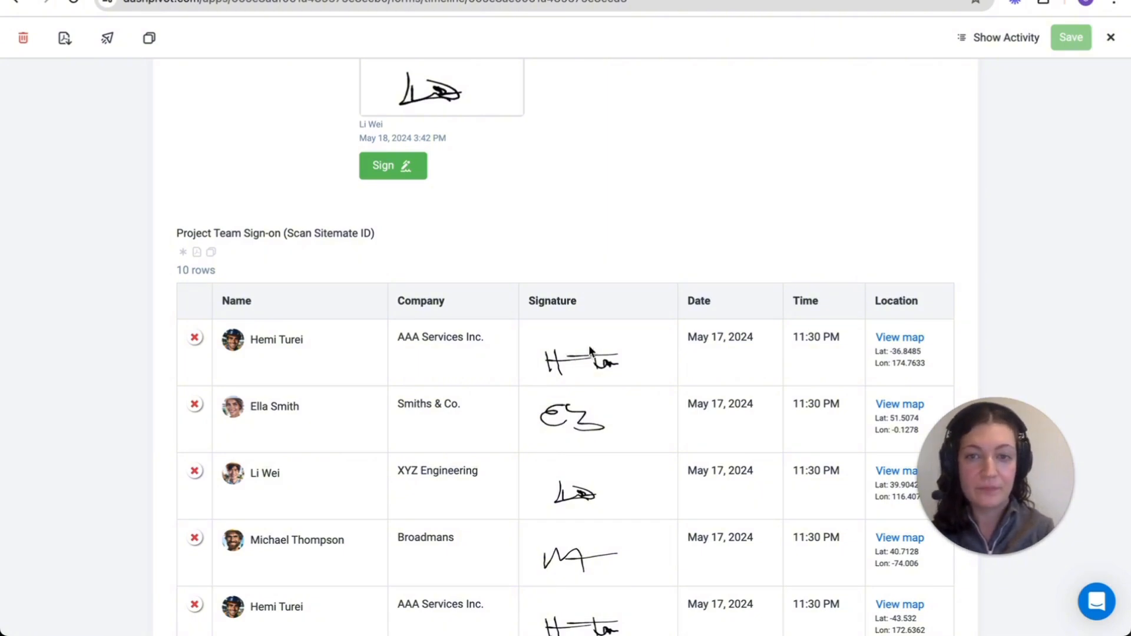
mouse_move(1112, 38)
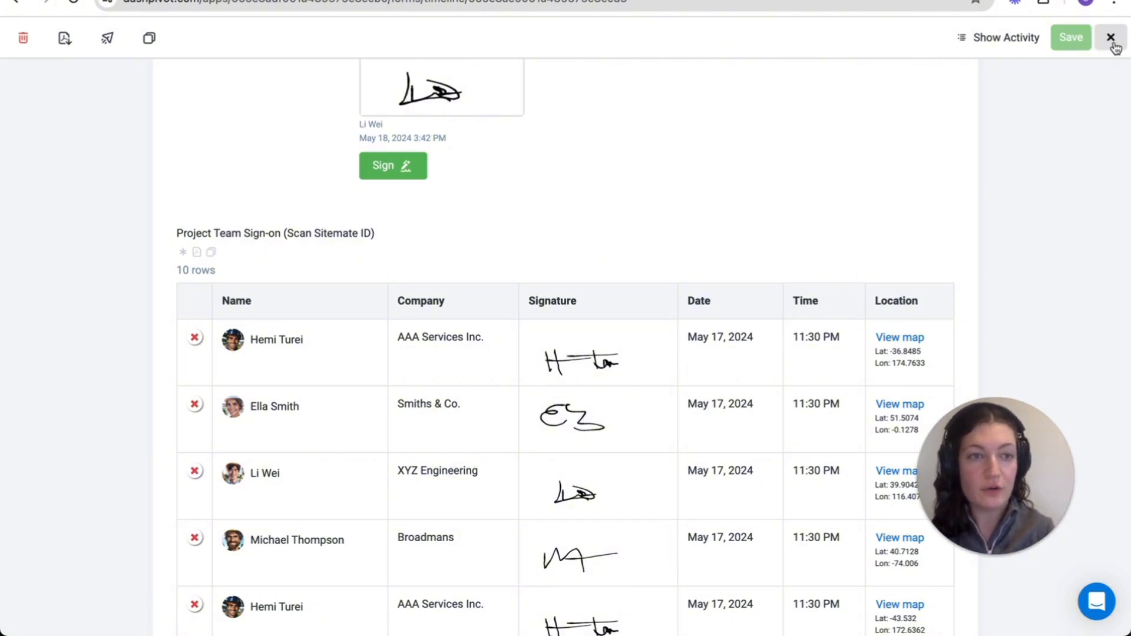
click(1111, 38)
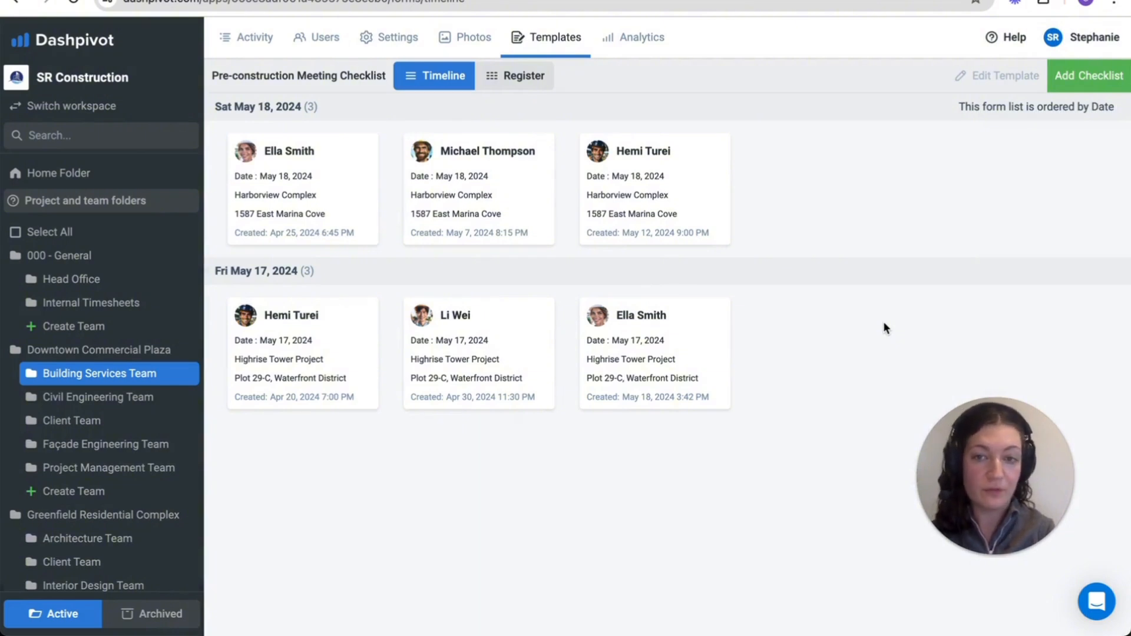
mouse_move(866, 296)
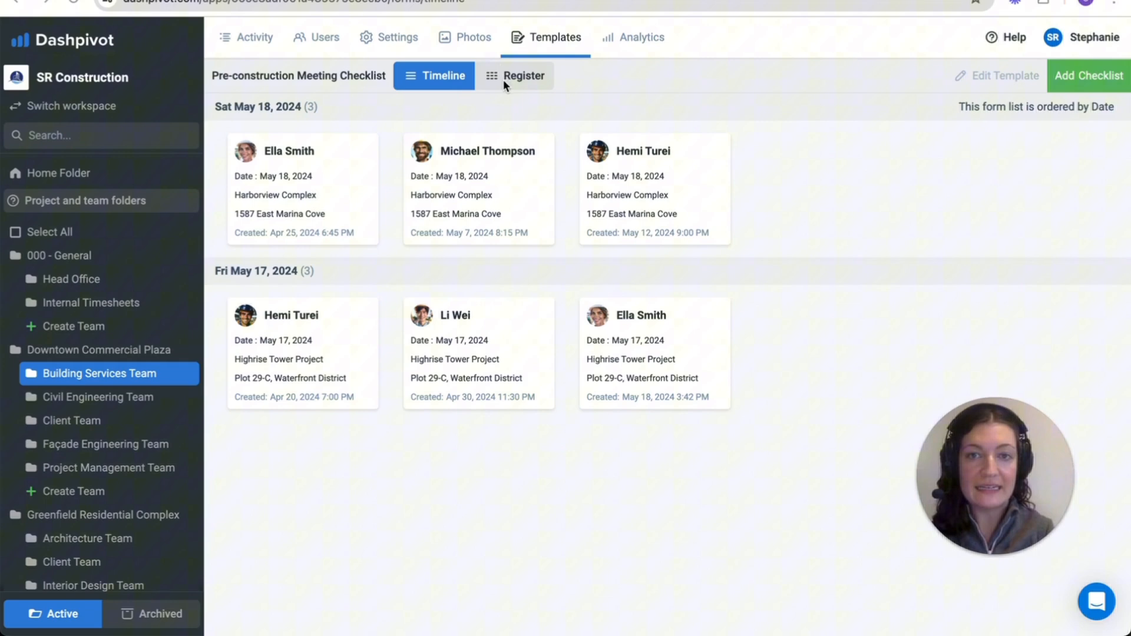
Show the forms as a register, filter by one creator, select all and download as PDF
click(523, 76)
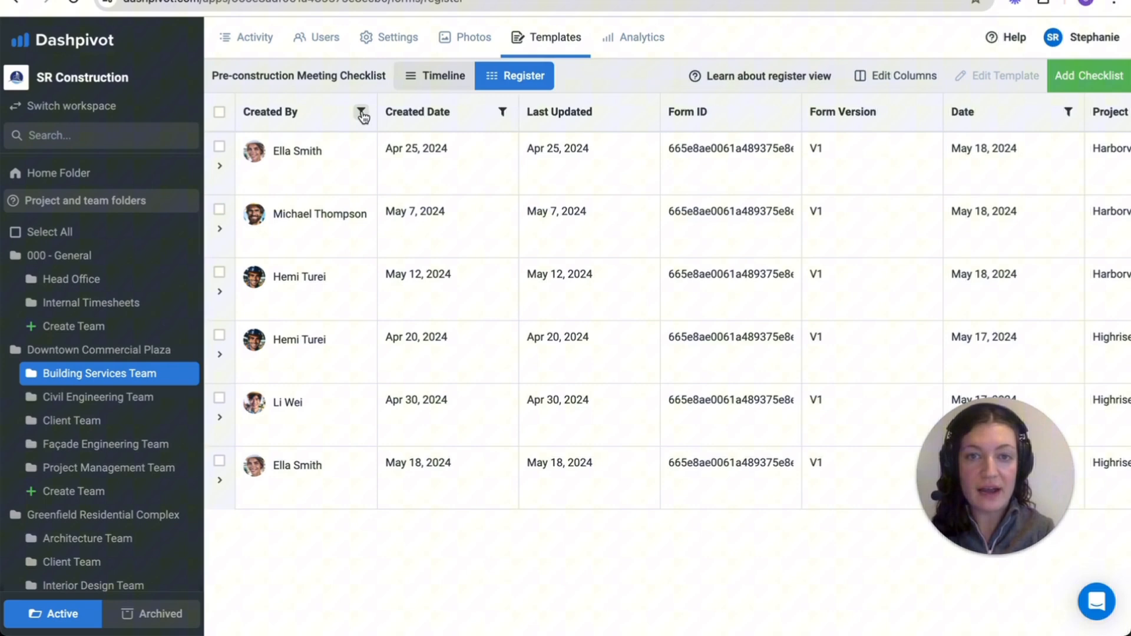
click(361, 112)
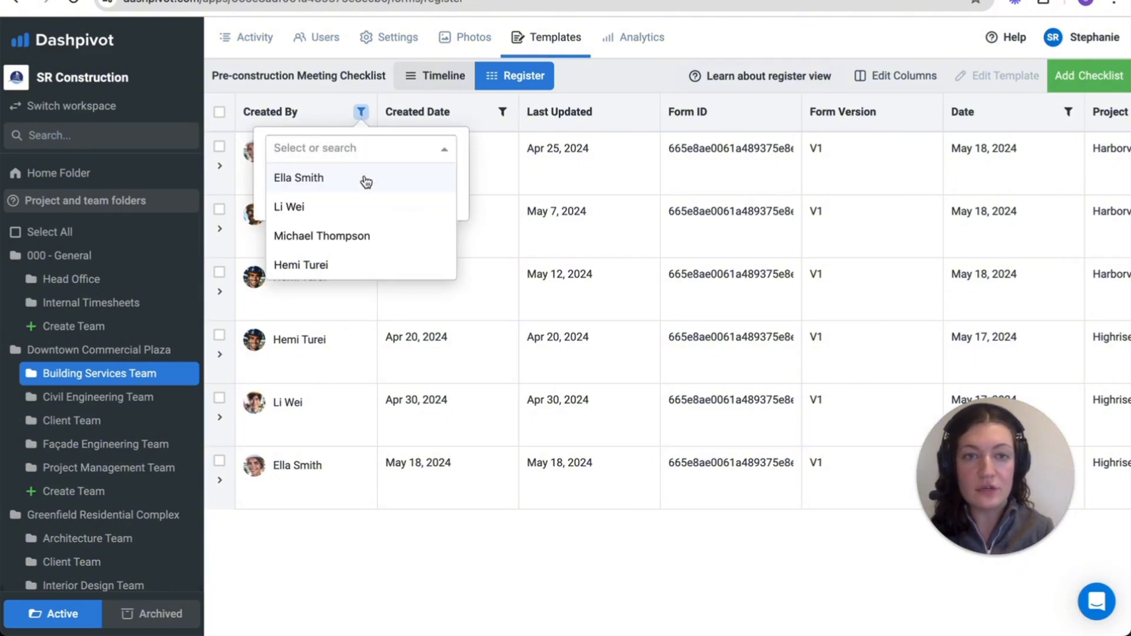
click(298, 178)
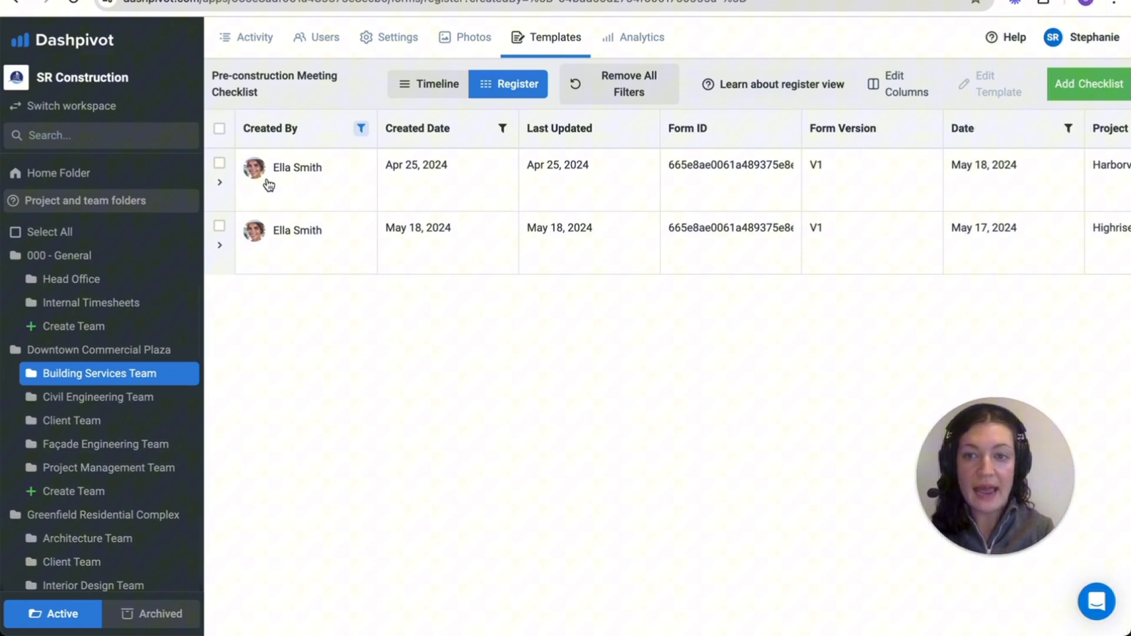
click(220, 128)
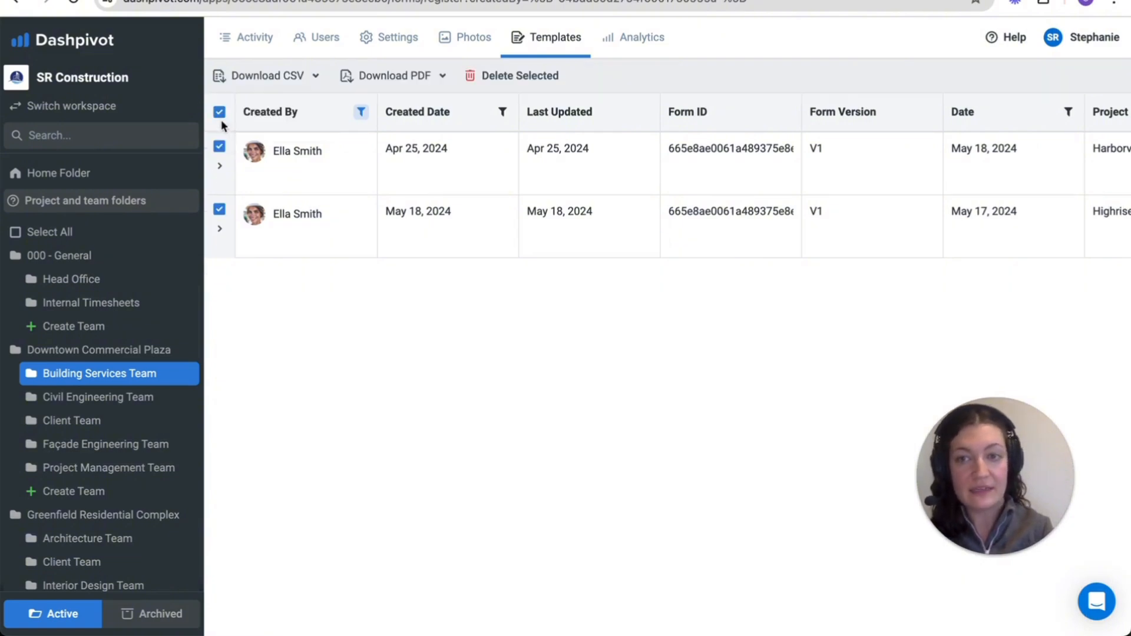
mouse_move(231, 102)
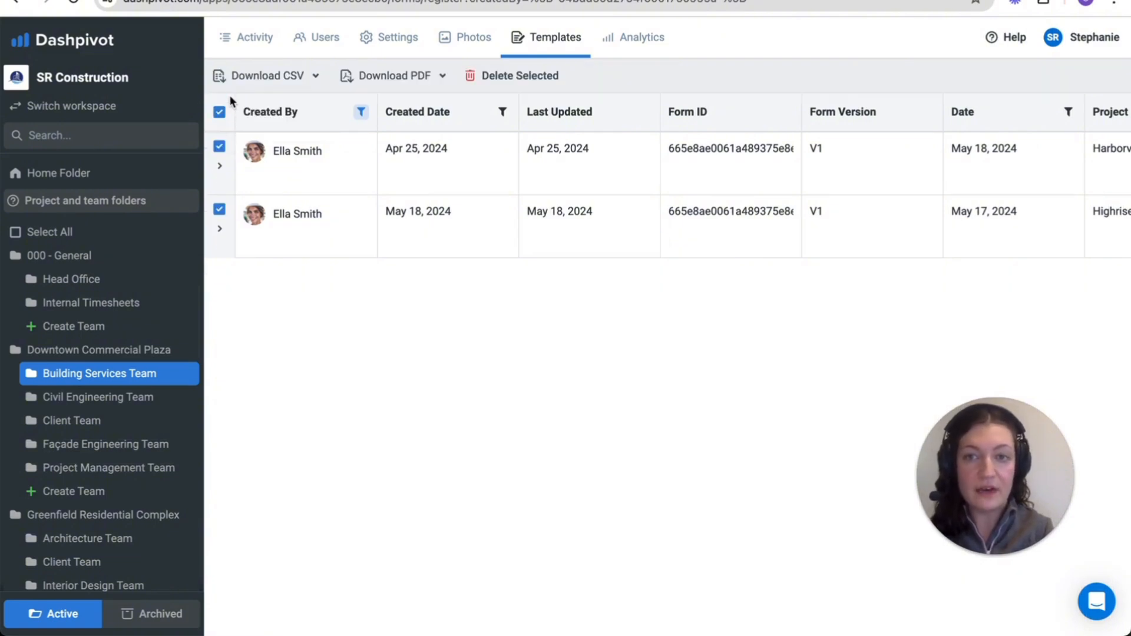
mouse_move(391, 76)
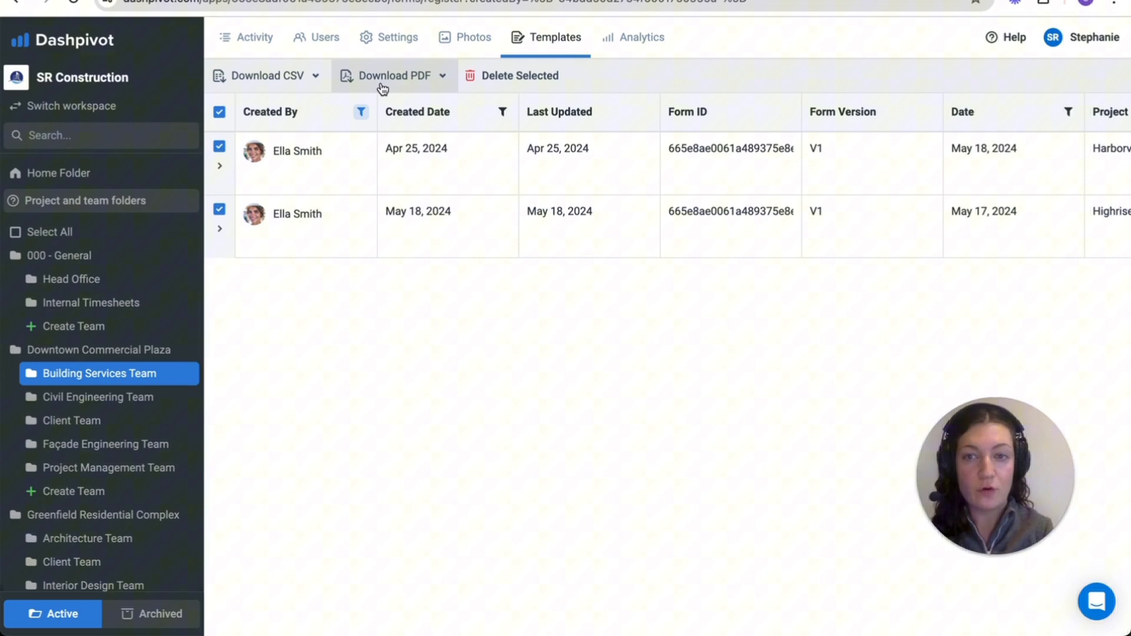
click(631, 37)
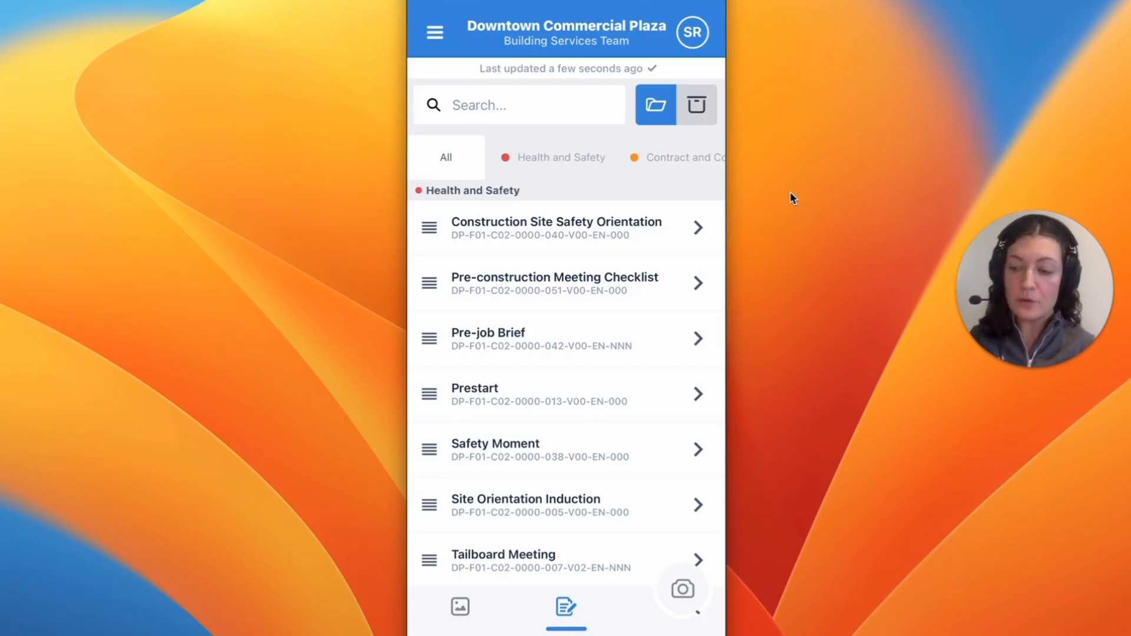
Browse the checklist's completed forms on mobile and start a new pre-construction checklist
click(554, 283)
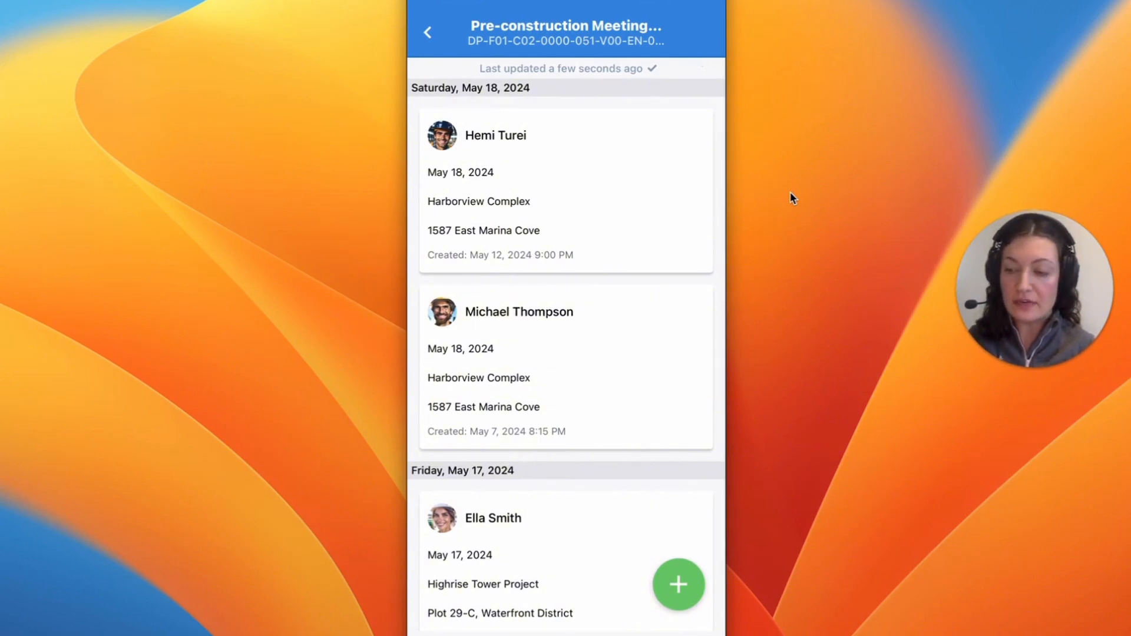
scroll(down, 3)
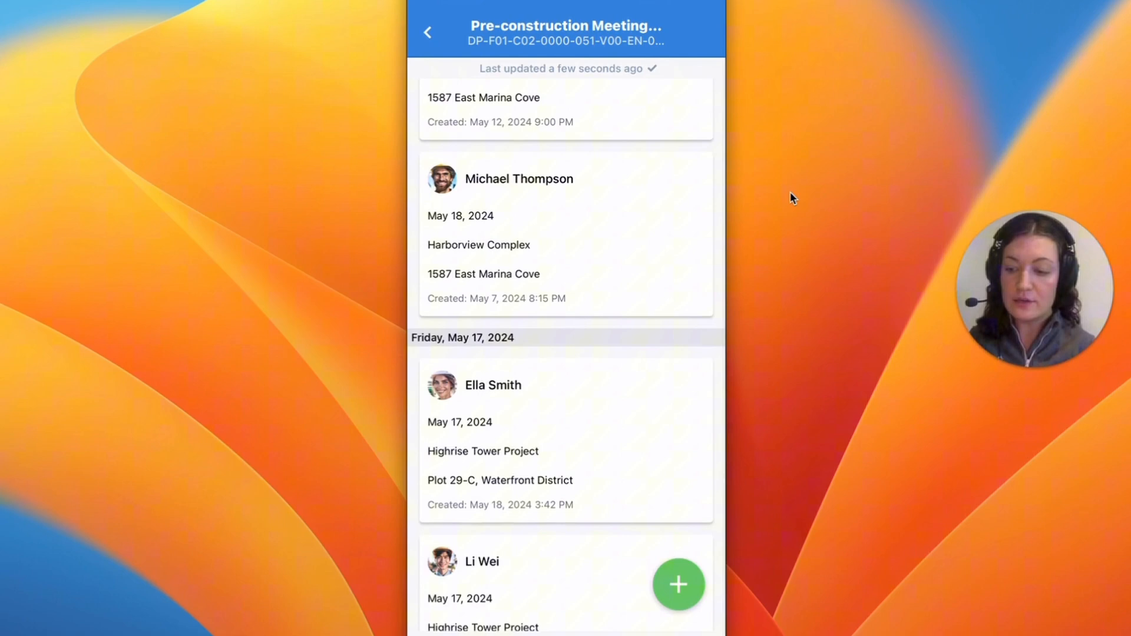
click(679, 586)
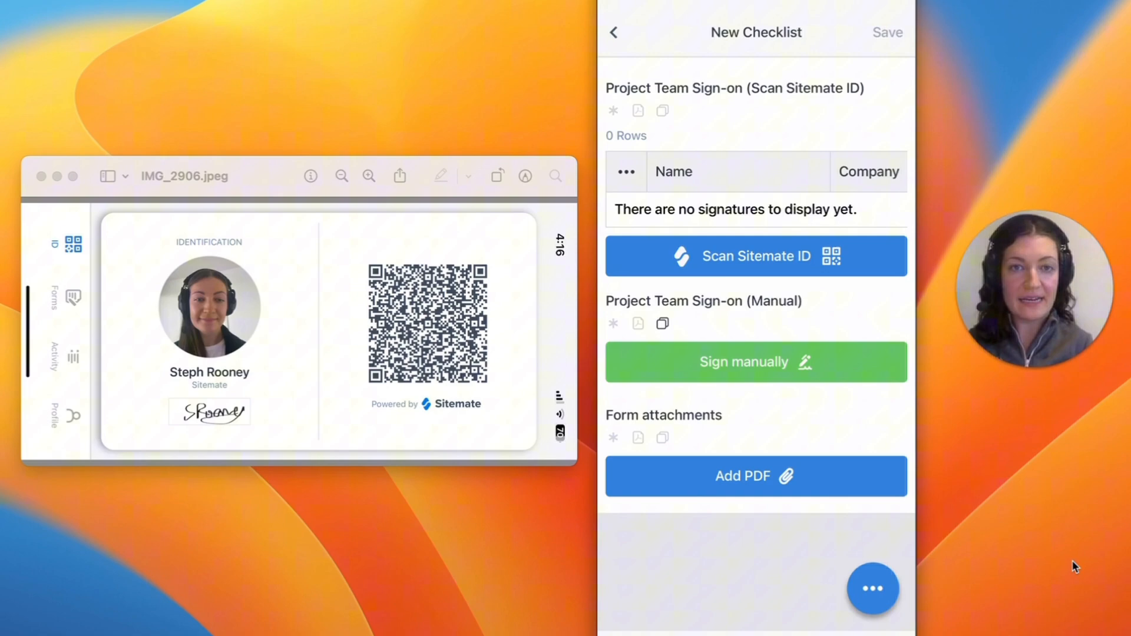
Add a team sign-on signature by scanning a Sitemate ID QR code and return to the checklist
click(755, 256)
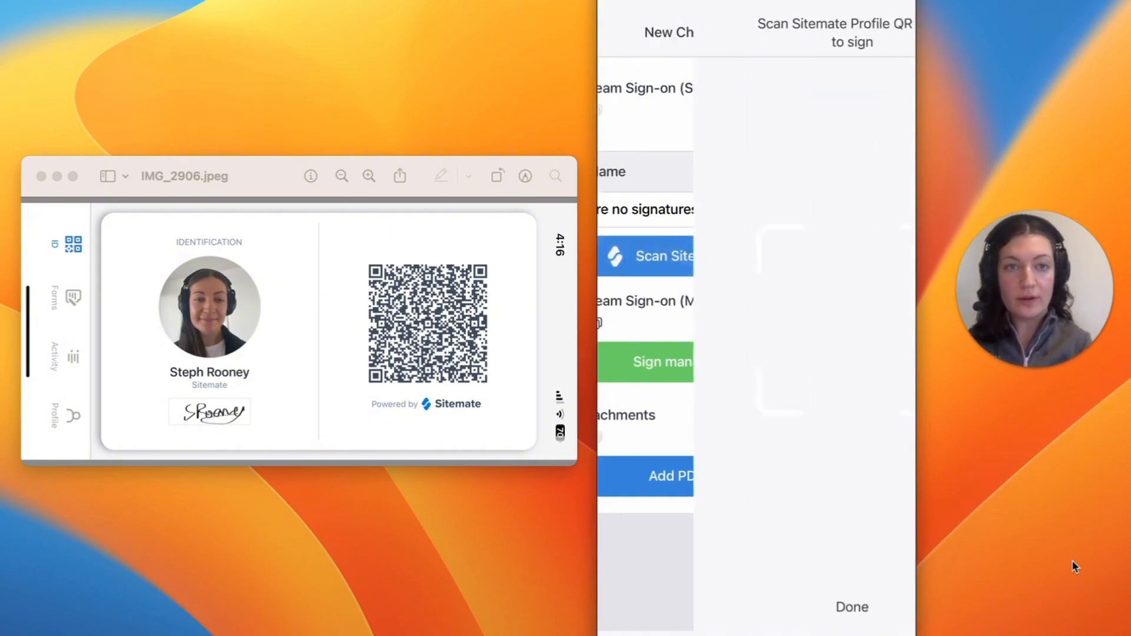
click(644, 256)
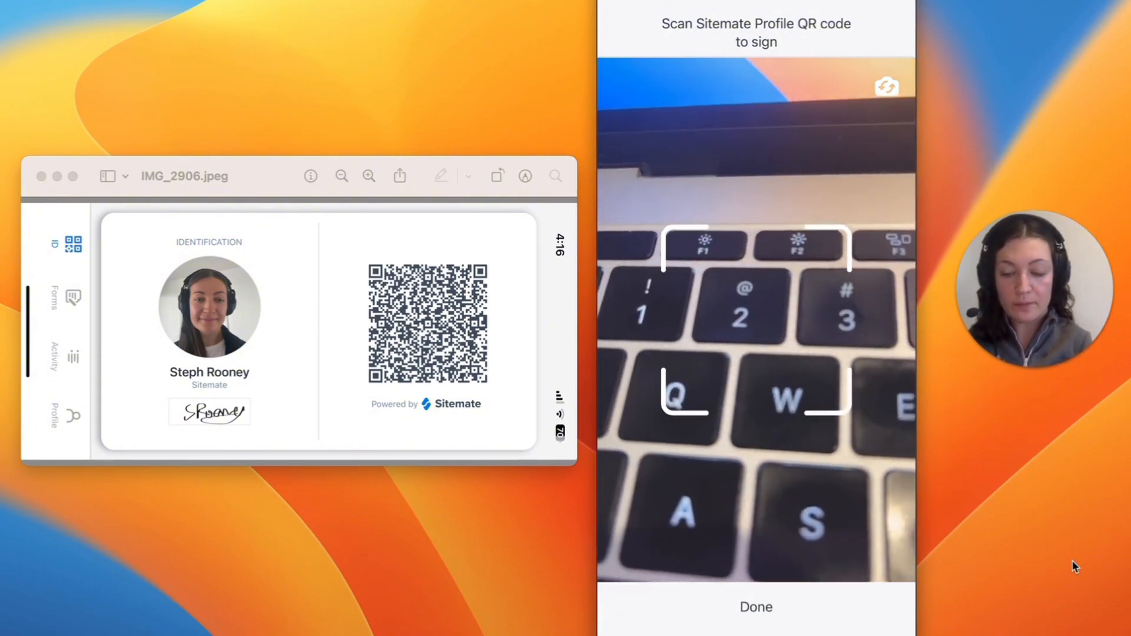
click(756, 607)
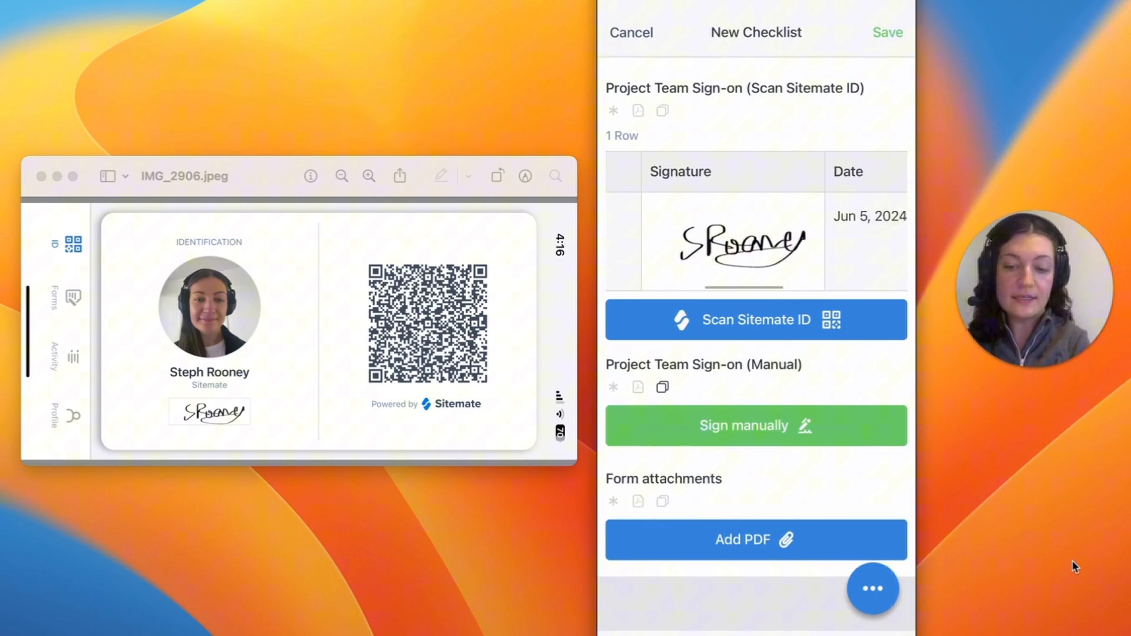
scroll(right, 3)
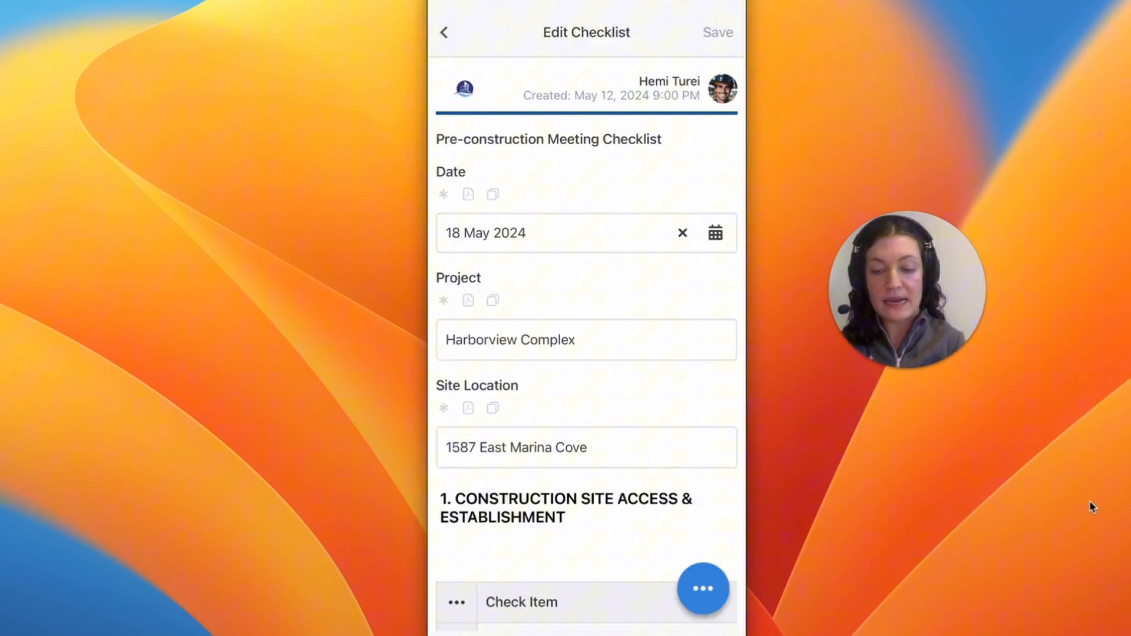
click(702, 589)
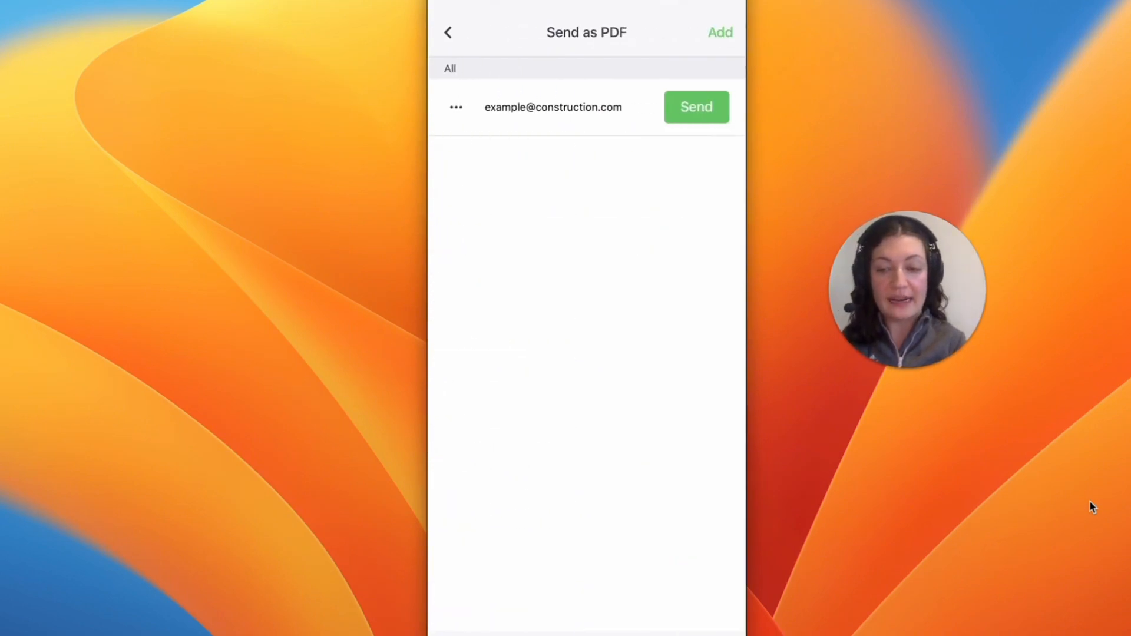